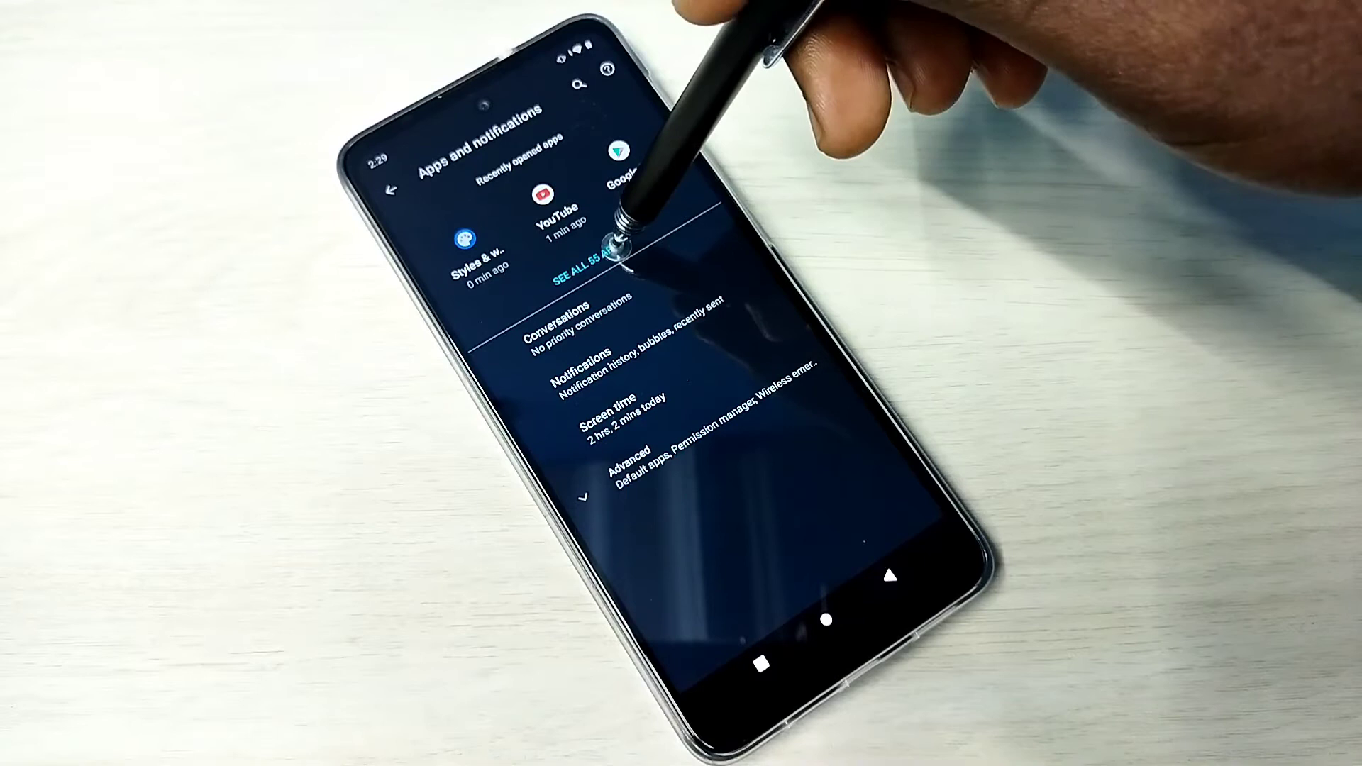
Show all installed apps and scroll down to YouTube (1.56 MB)
left_click(577, 256)
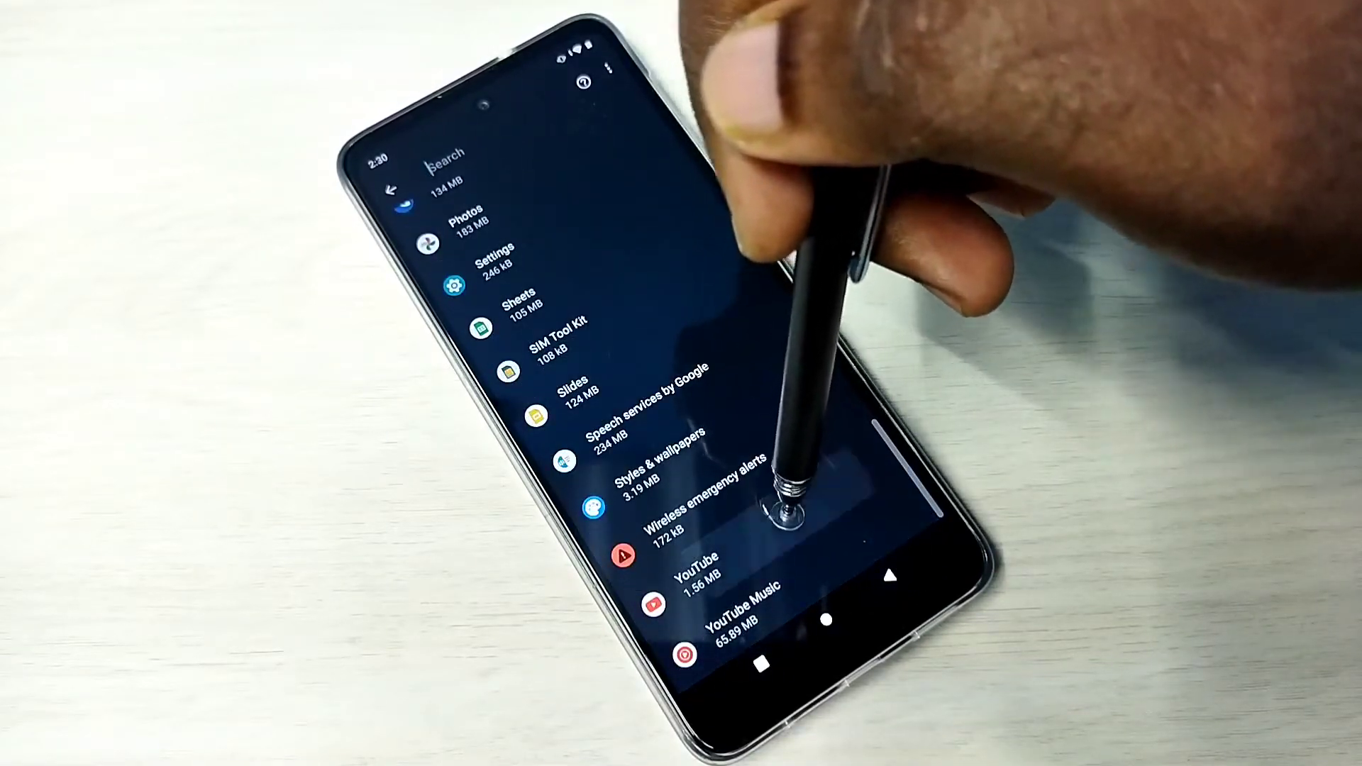
left_click(691, 569)
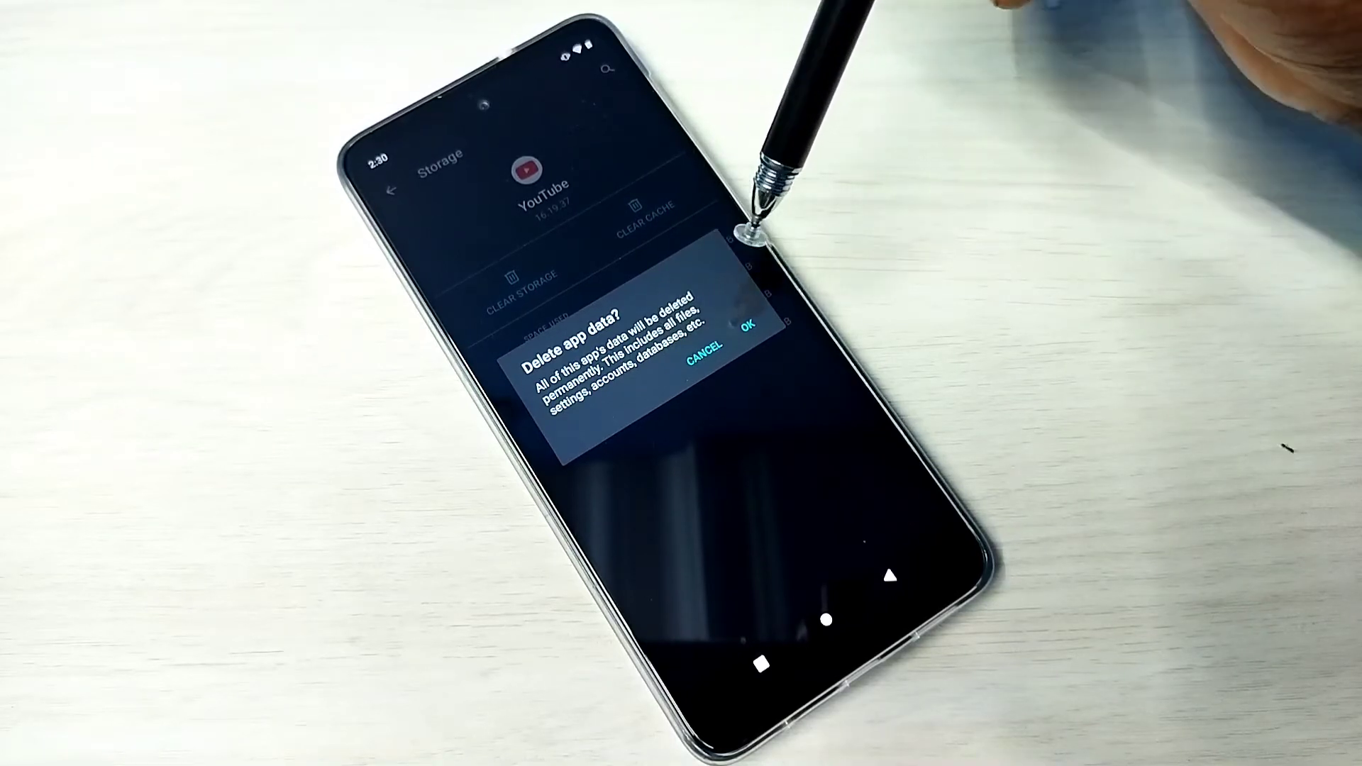
Confirm deleting YouTube's app data so user data, cache and total read 0 B
left_click(749, 332)
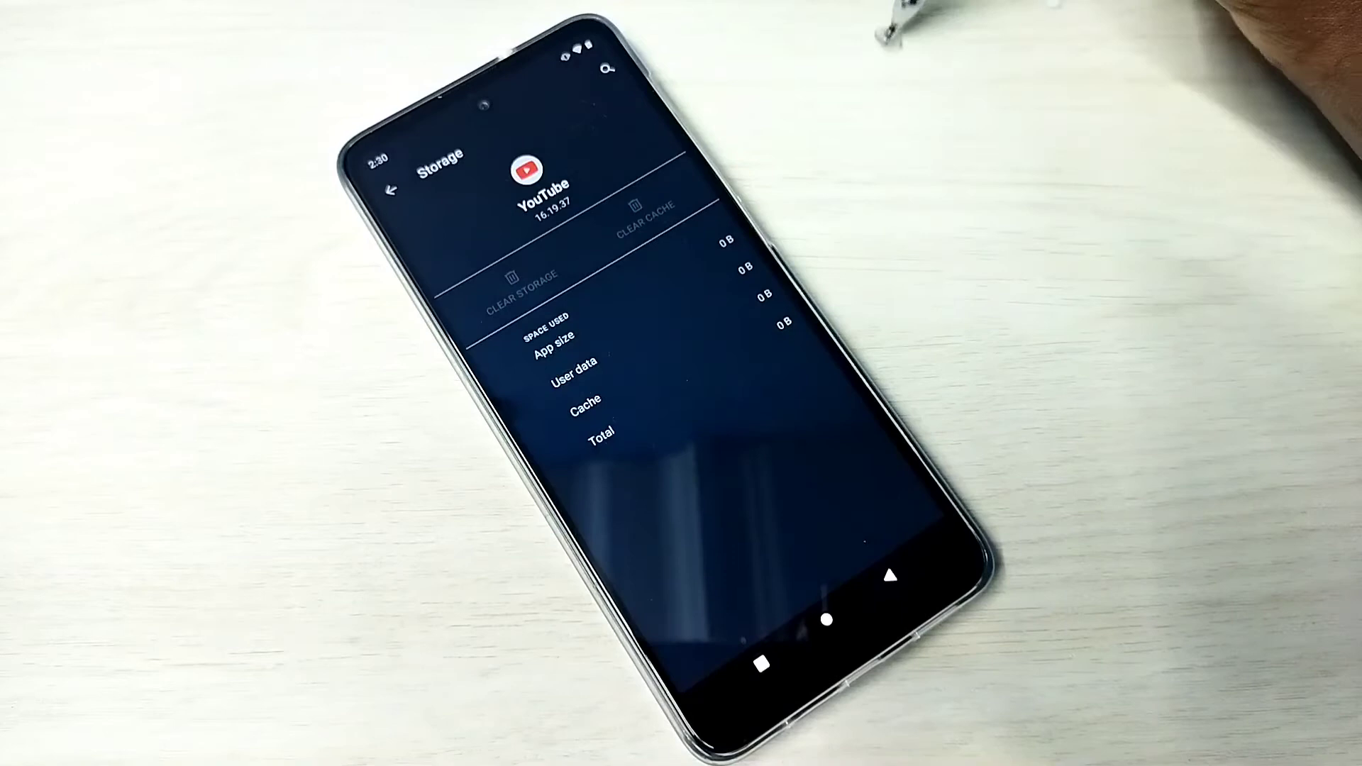